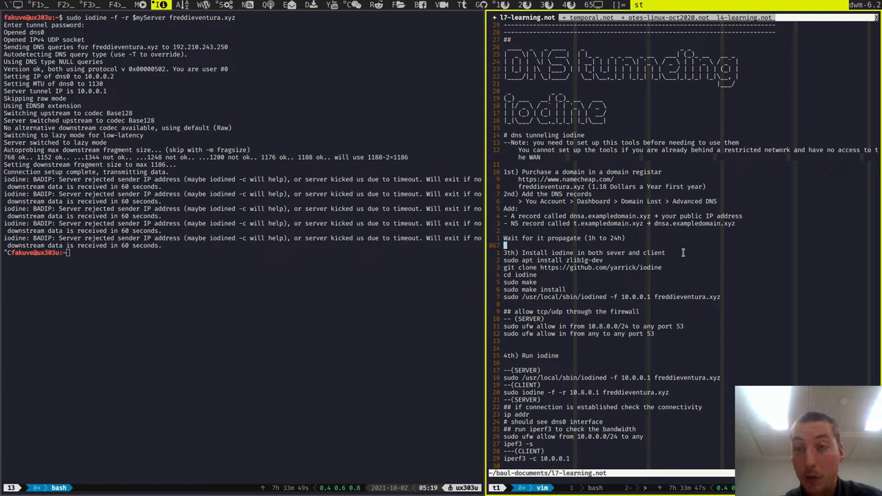
# - Reach the account dashboard listing freddieventura.xyz from the username menu
pyautogui.scroll(-3)
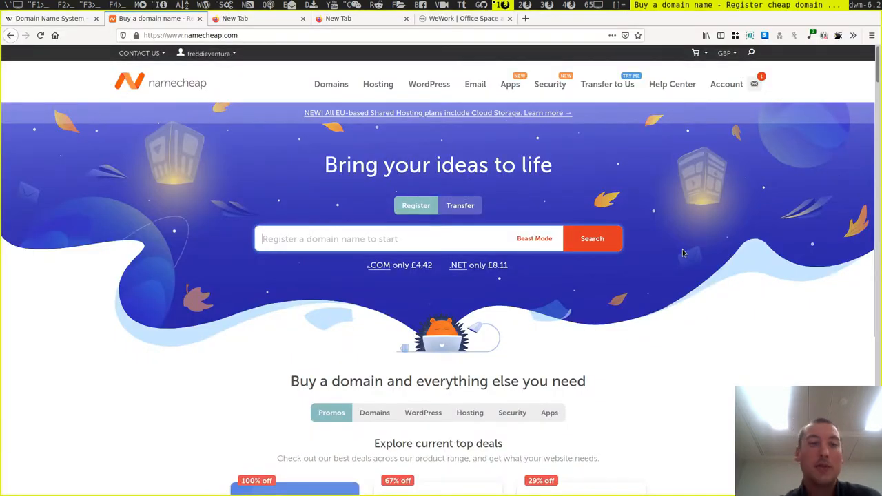
pyautogui.moveTo(607, 148)
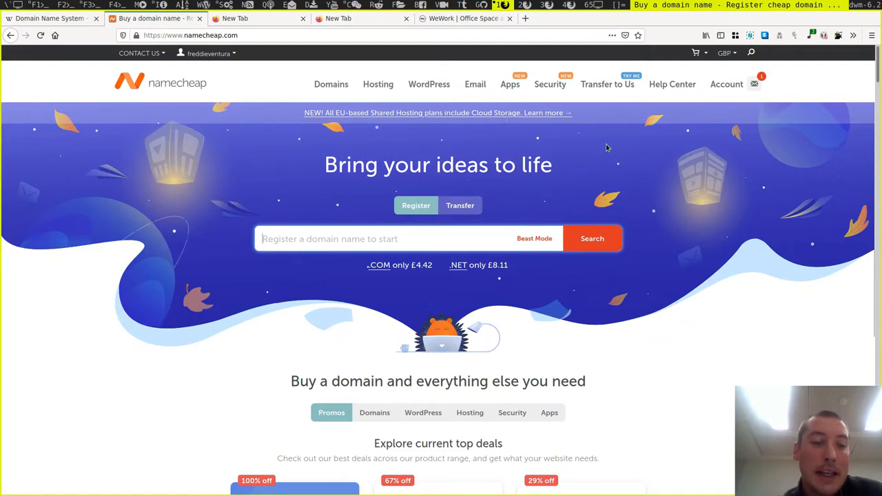
pyautogui.click(209, 54)
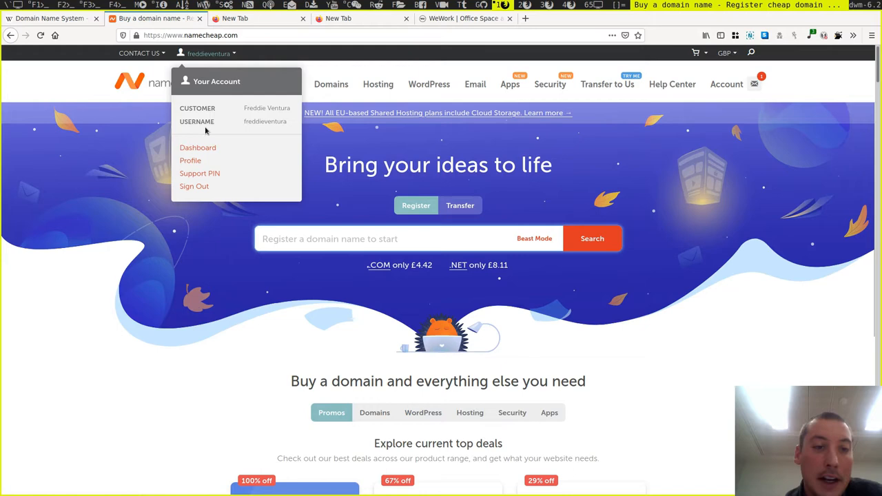
pyautogui.moveTo(207, 147)
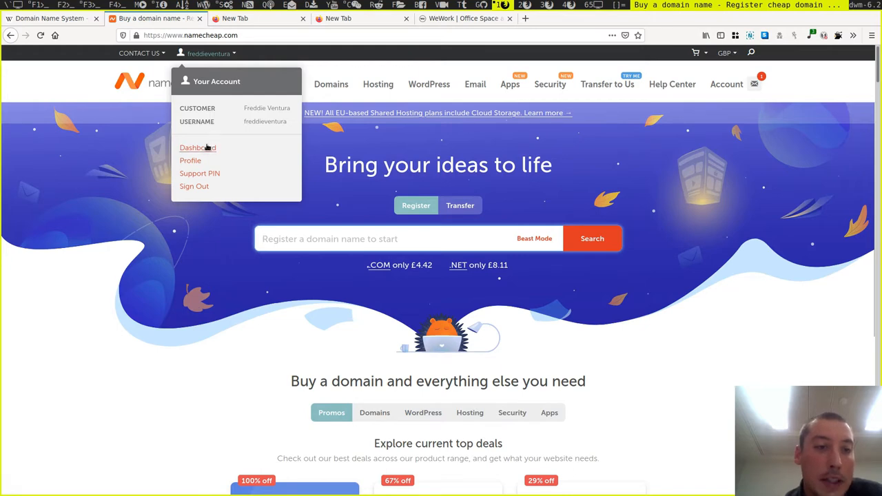
pyautogui.moveTo(199, 148)
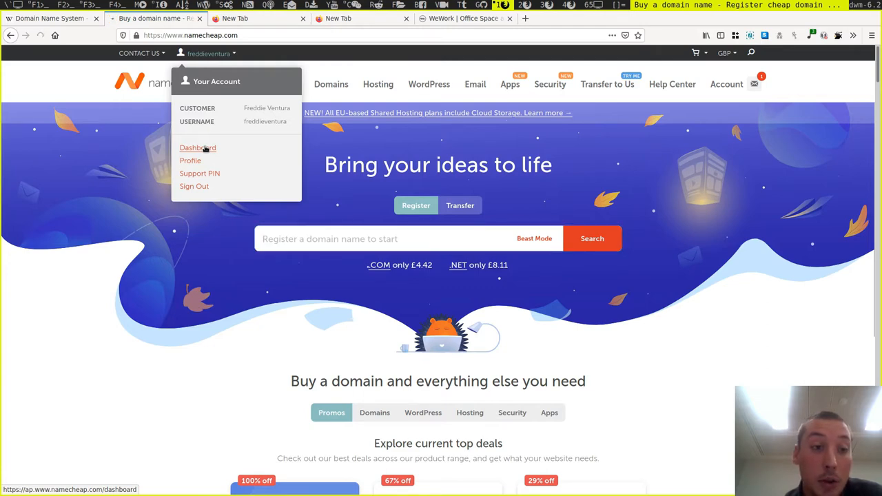
pyautogui.click(198, 148)
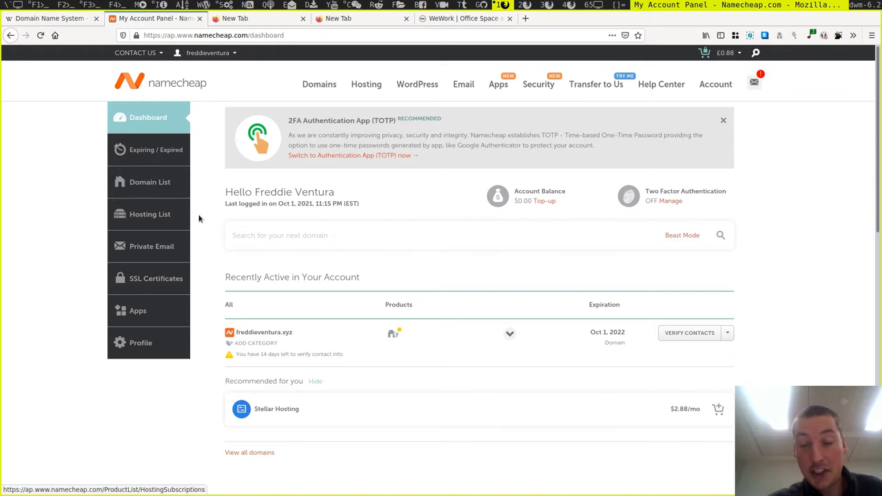
pyautogui.moveTo(725, 322)
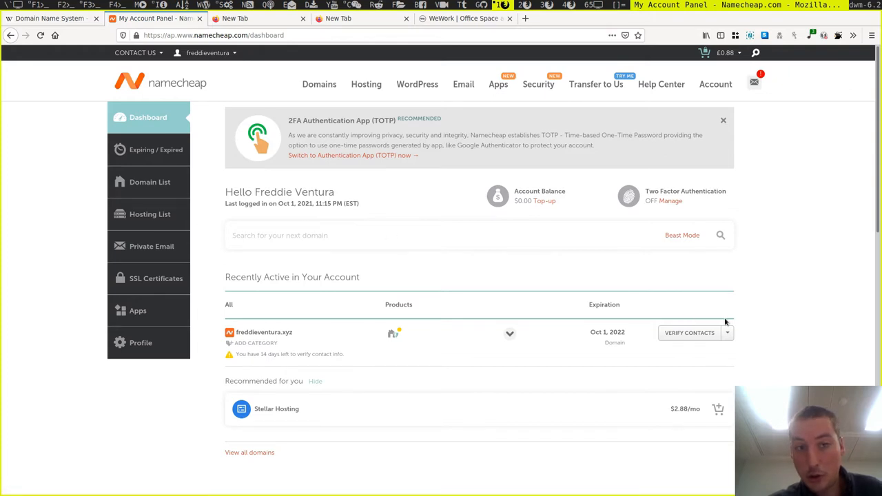
pyautogui.moveTo(158, 188)
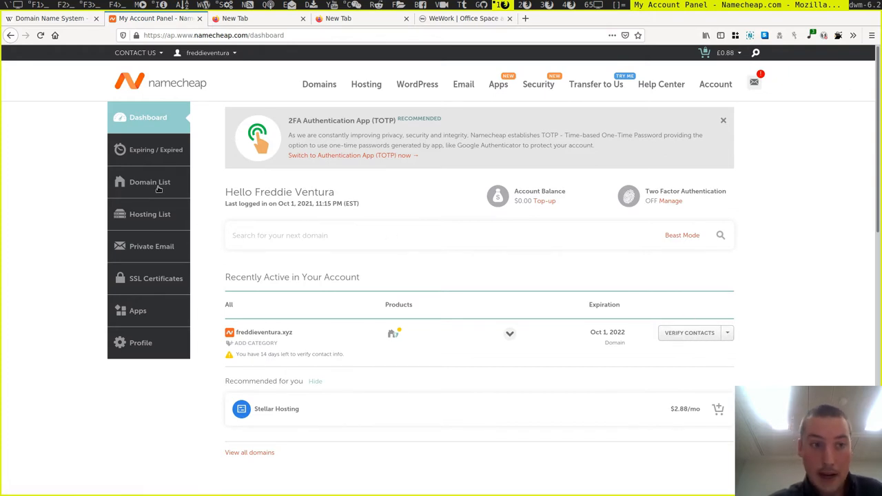
# - From the Domain List, choose Manage for freddieventura.xyz
pyautogui.click(149, 182)
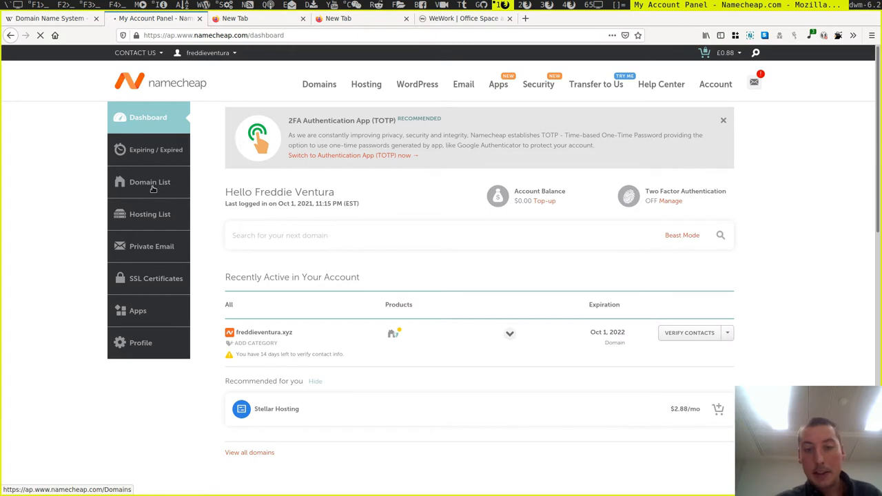
pyautogui.click(149, 182)
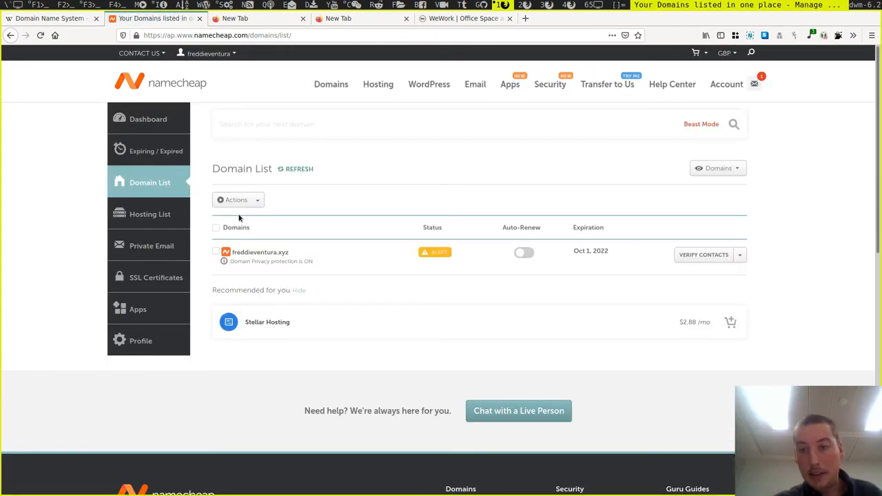
pyautogui.click(739, 253)
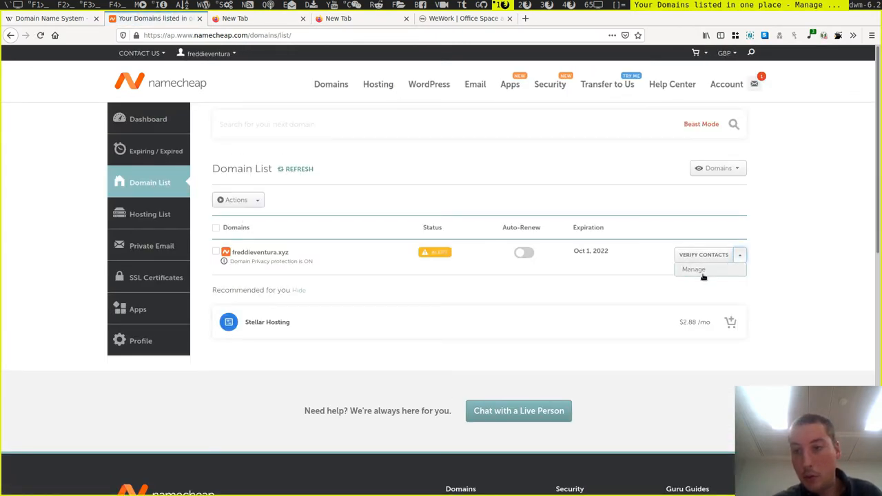
pyautogui.click(694, 269)
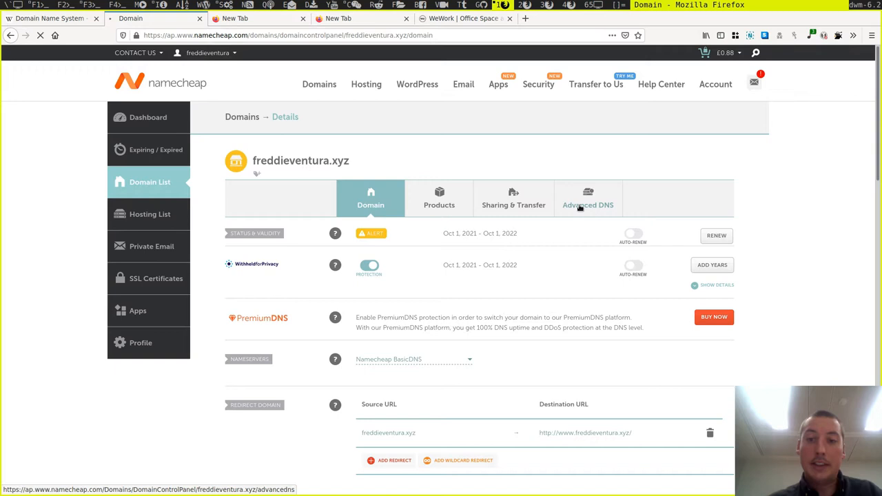
# - In Advanced DNS for freddieventura.xyz, start a new host record row with its type list showing
pyautogui.click(588, 200)
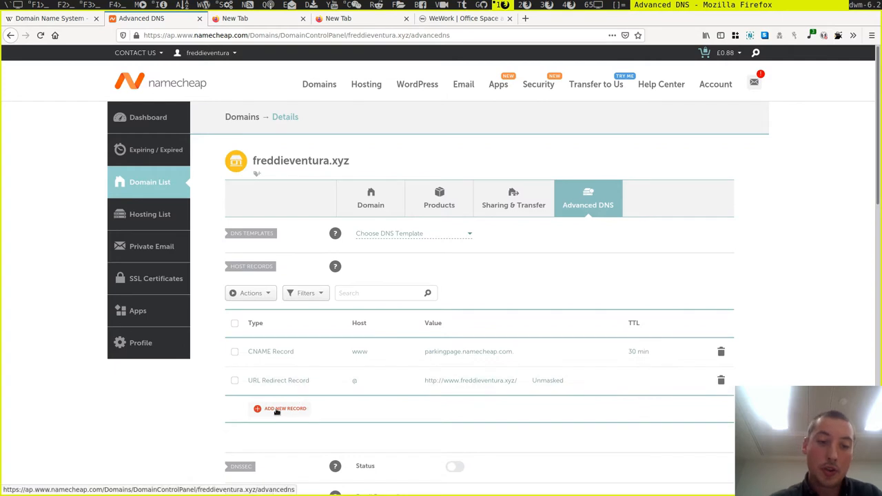
pyautogui.click(285, 408)
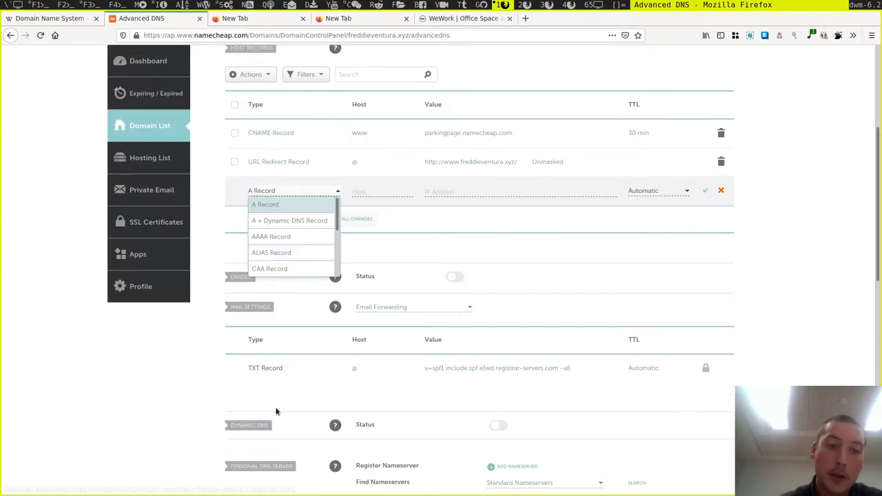
pyautogui.moveTo(281, 204)
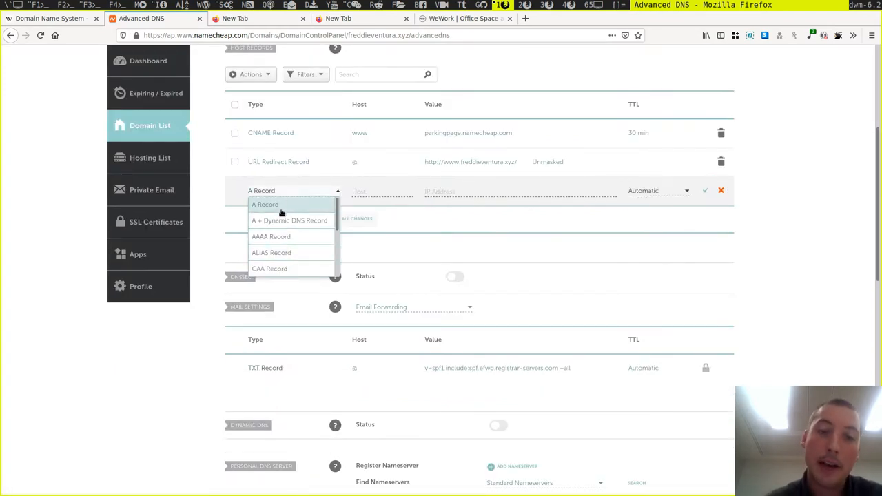
pyautogui.moveTo(270, 237)
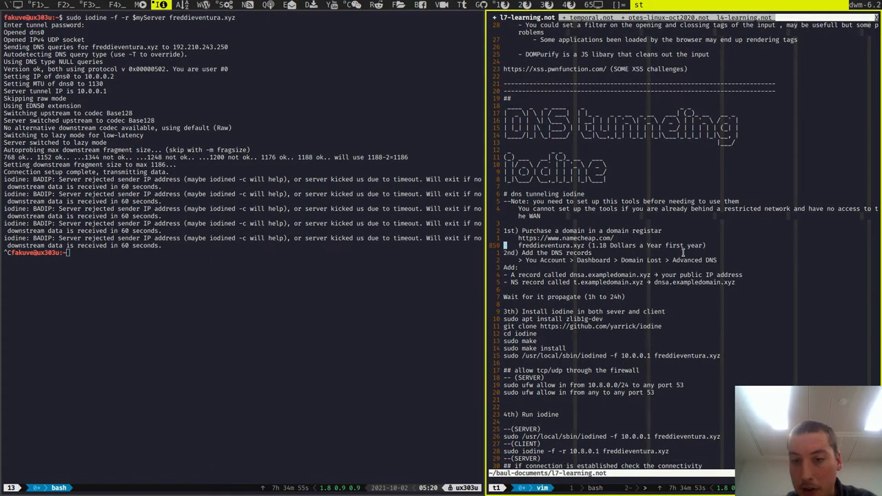
pyautogui.scroll(-3)
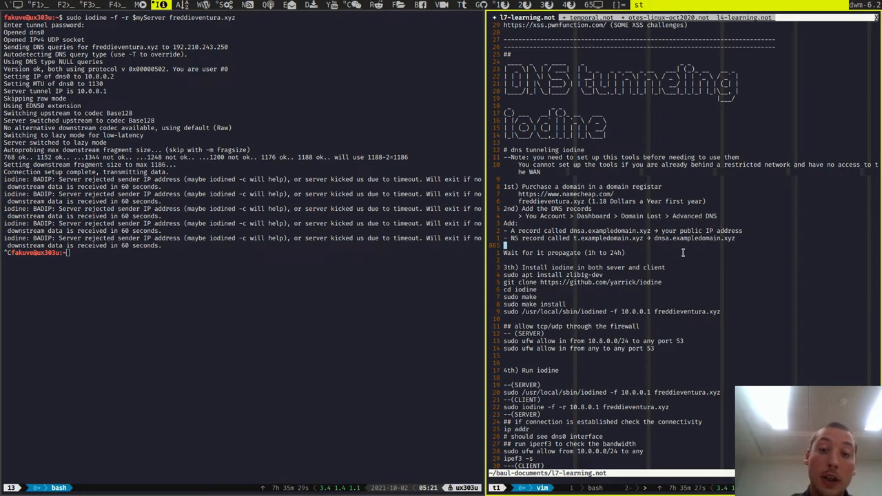
pyautogui.scroll(-3)
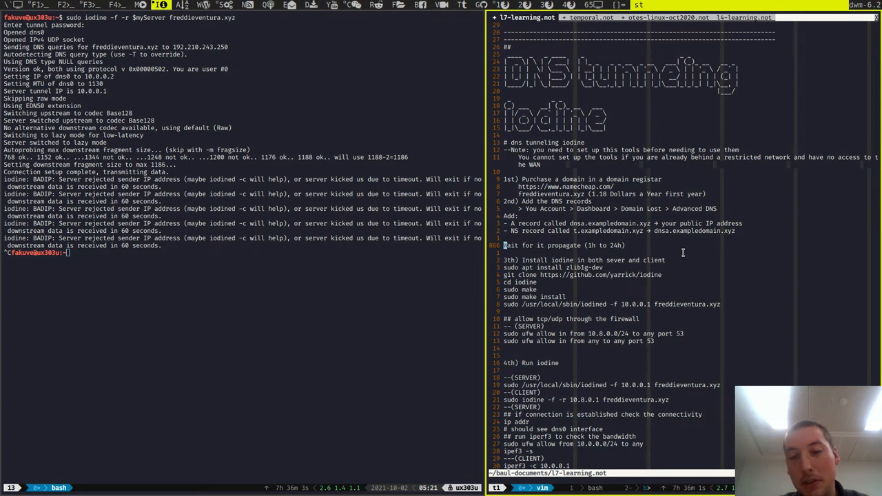
pyautogui.scroll(-3)
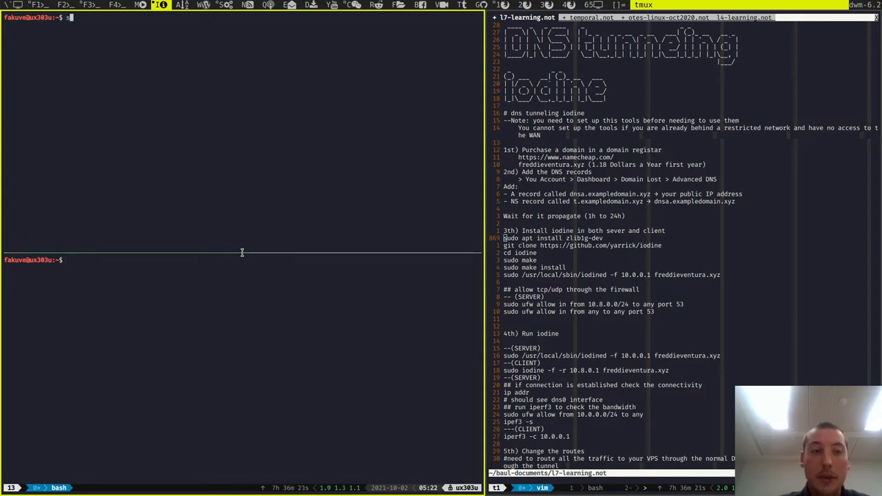
# - SSH to myServer on port 80 and change into the iodine programs directory
pyautogui.write('sh -p 8')
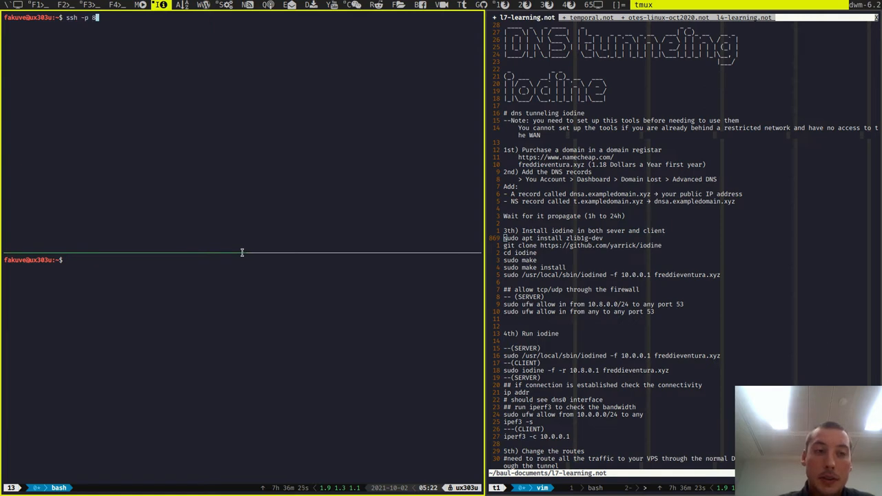
pyautogui.write('0 $')
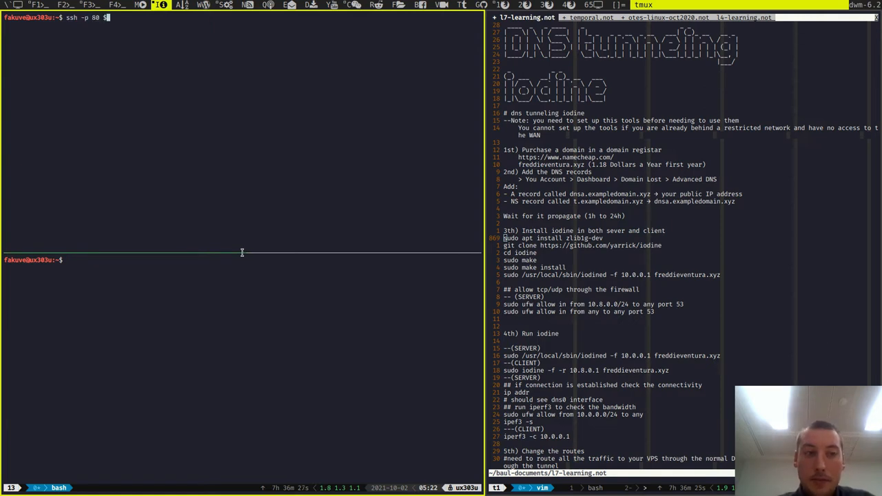
pyautogui.write('myServer')
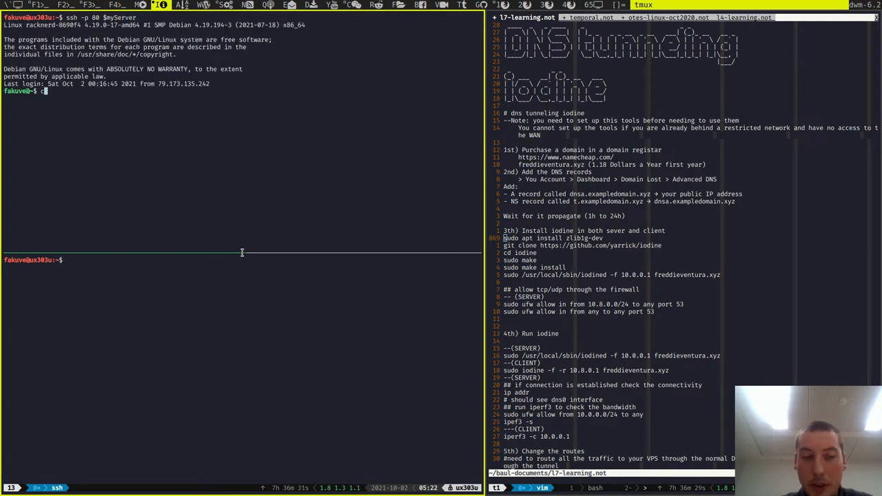
pyautogui.write('cd programs4/')
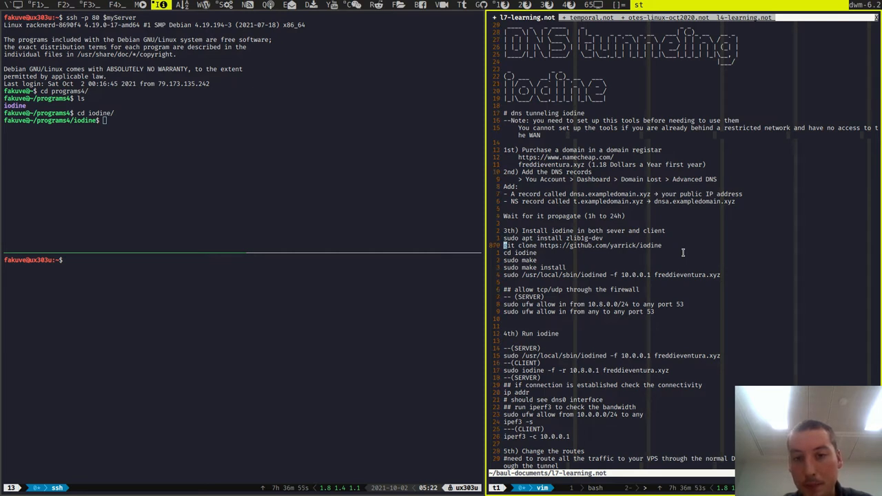
pyautogui.scroll(-3)
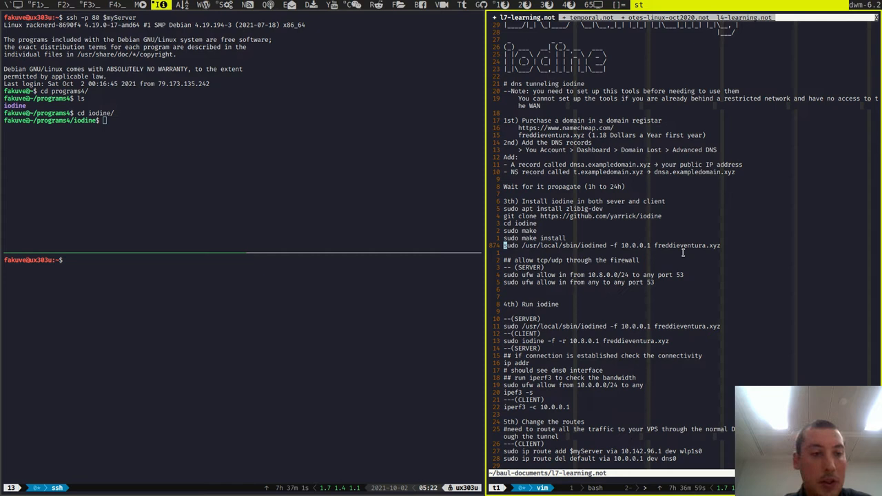
pyautogui.write('cd')
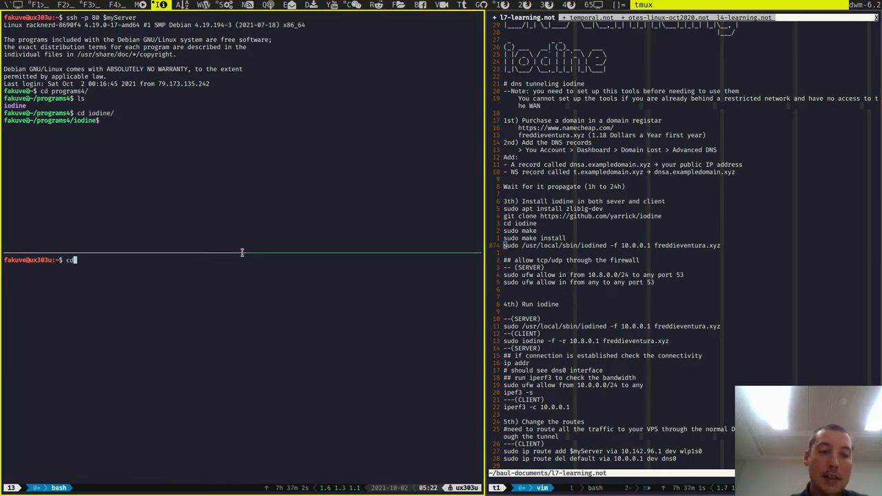
pyautogui.write('programs3')
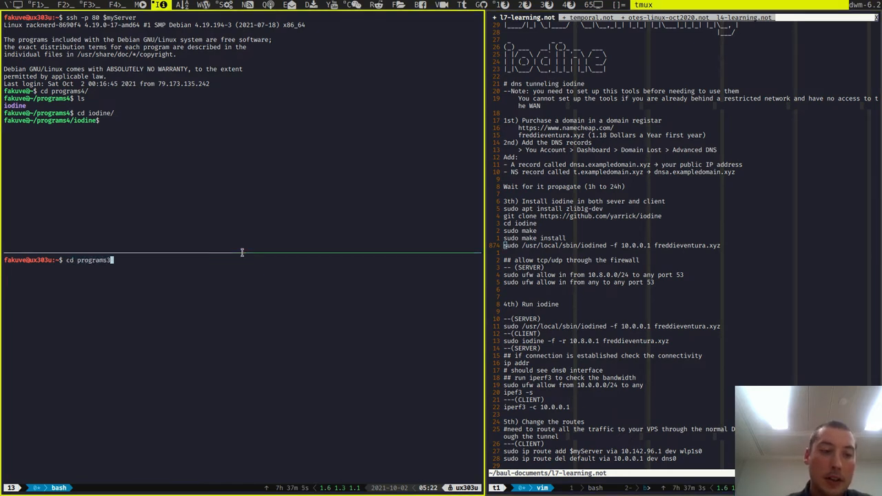
pyautogui.write('/iodine/')
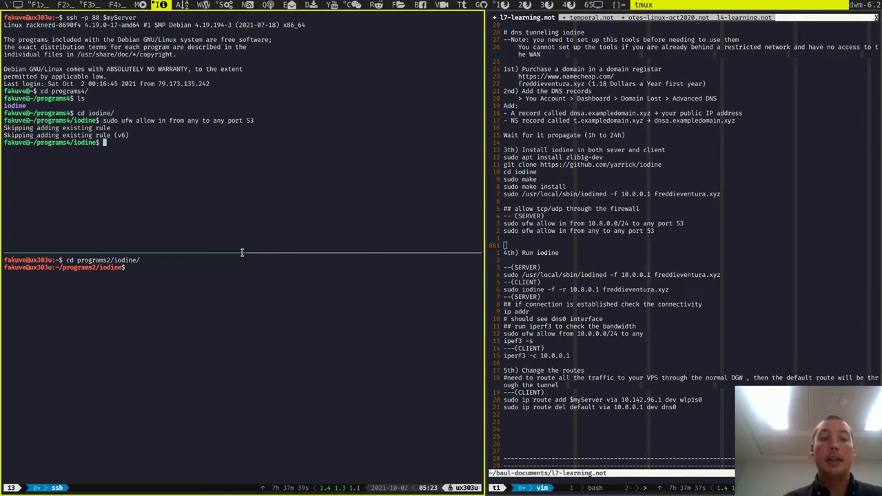
# - Start tmux on the server, ready to allow port 53 and run iodined on 10.0.0.1
pyautogui.write('tmux')
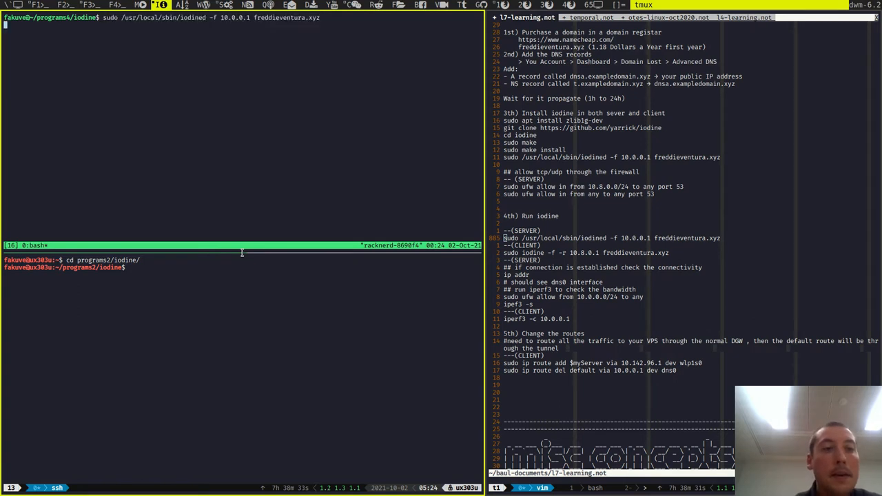
# - Launch iodined for freddieventura.xyz, enter the tunnel password, then kill the server pane
pyautogui.press('Return')
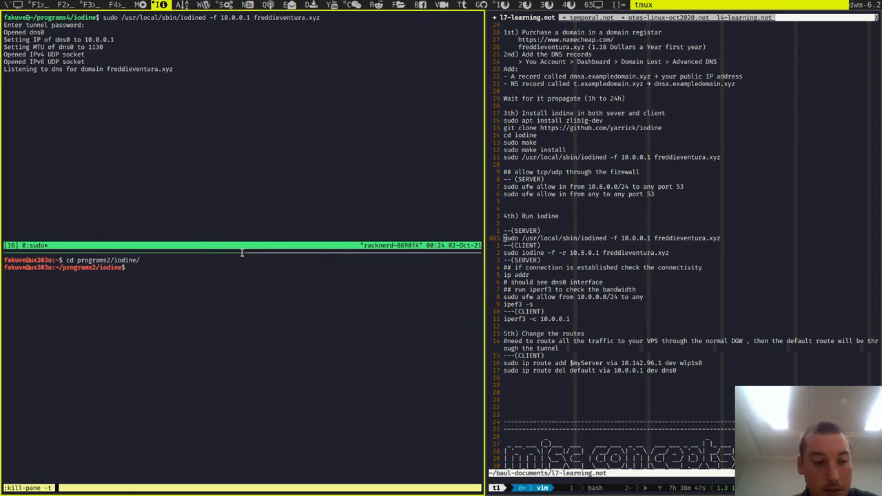
pyautogui.write('0')
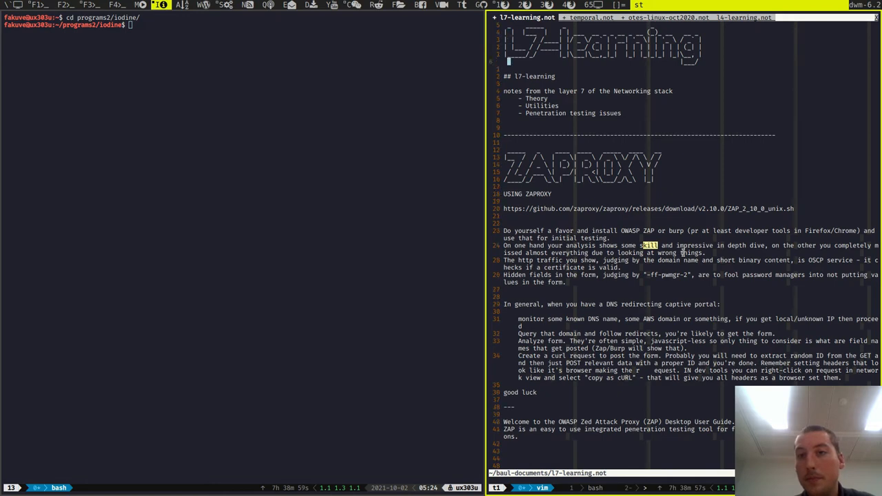
# - Run the macchanger -r commands for wlp1s0 from temporal.not, clear, and return to the terminal
pyautogui.click(591, 16)
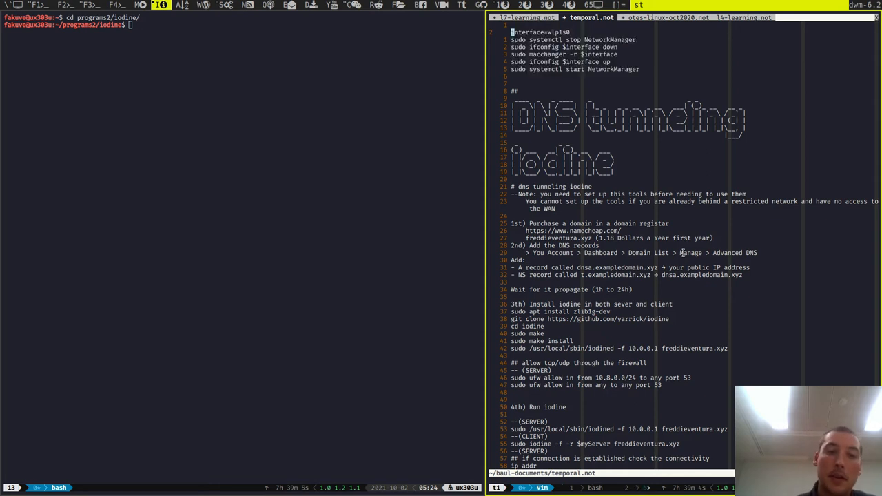
pyautogui.press('Return')
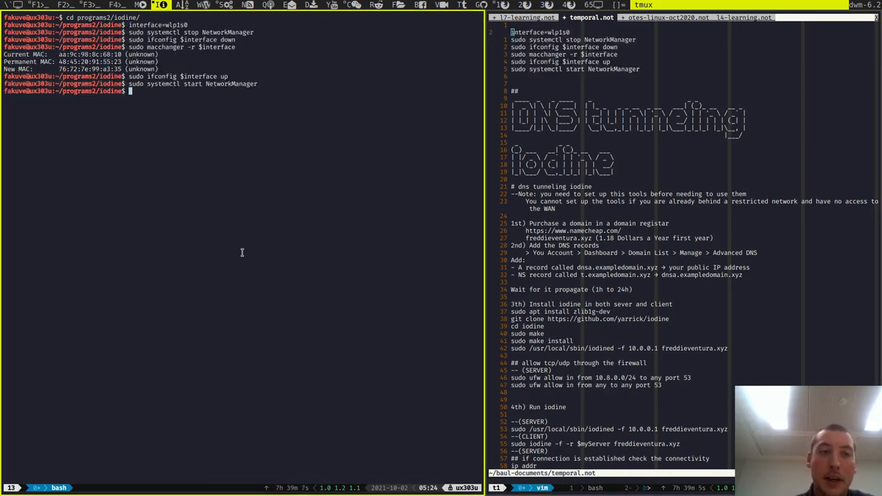
pyautogui.write('cl')
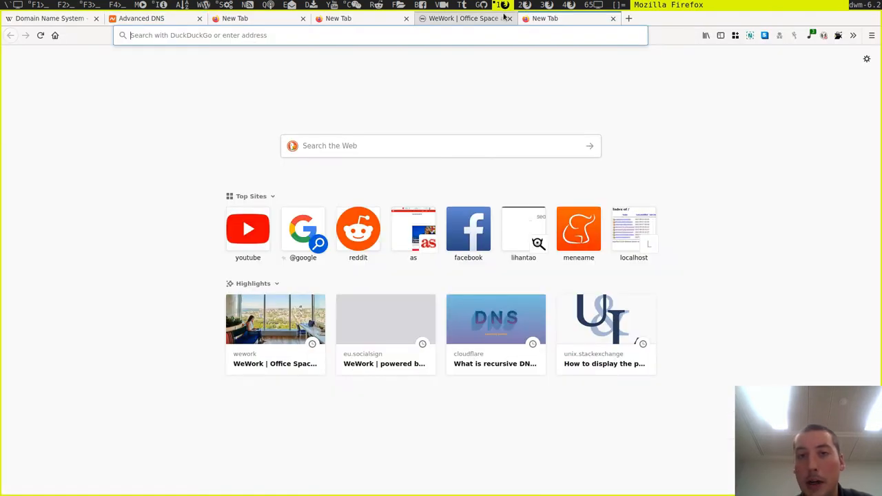
pyautogui.click(509, 19)
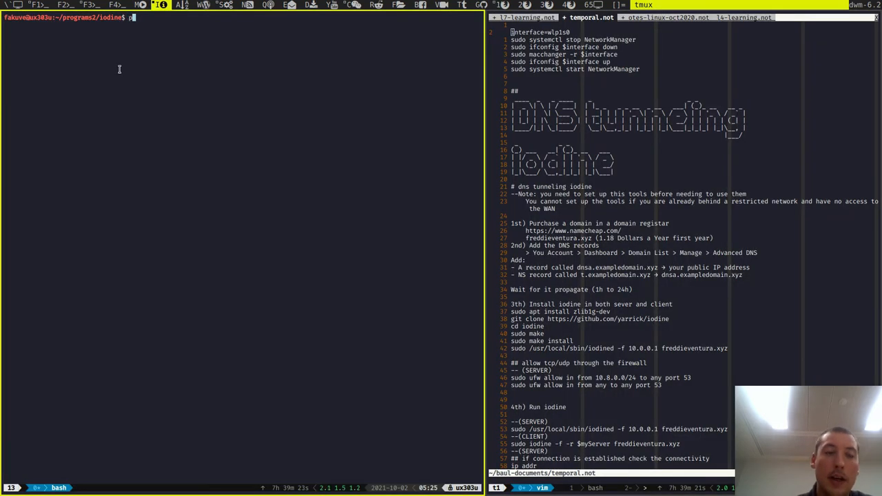
pyautogui.write('ing www.bb.')
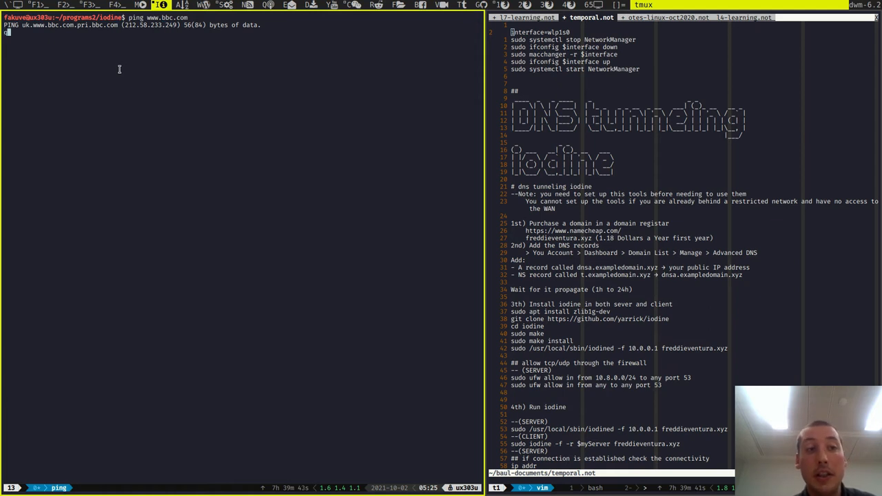
pyautogui.press('ctrl+c')
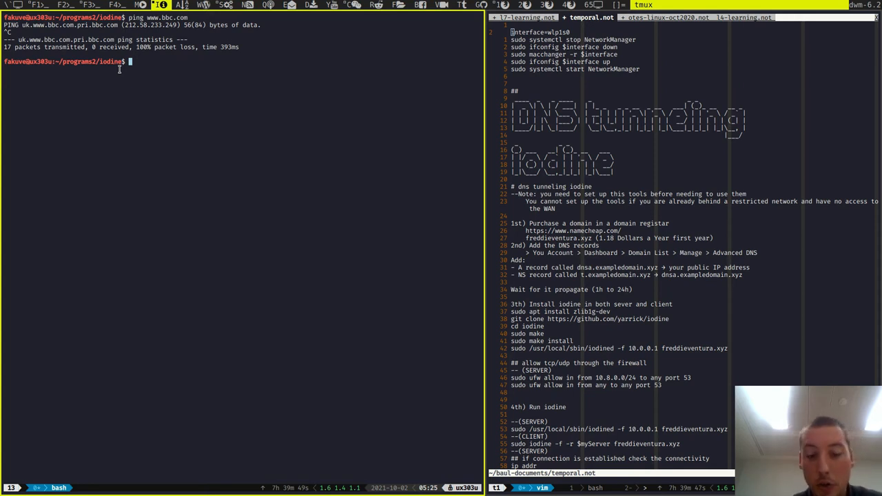
pyautogui.write('dig w')
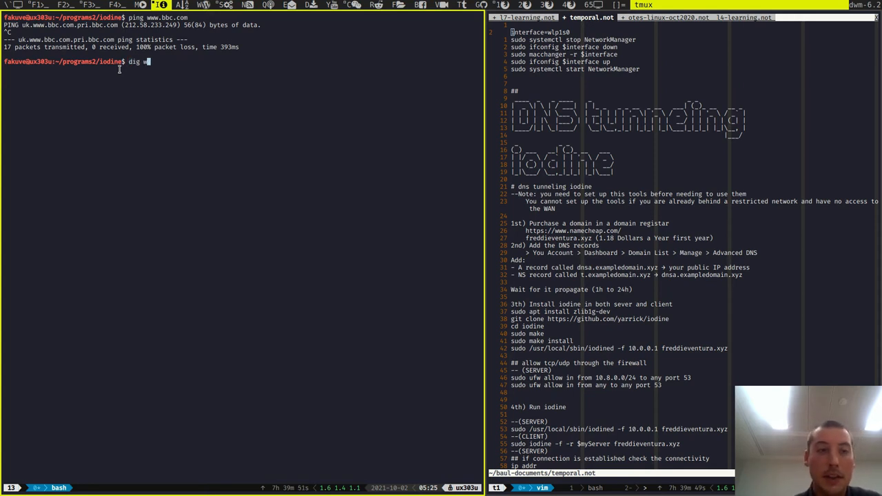
pyautogui.write('ww.bbc.com')
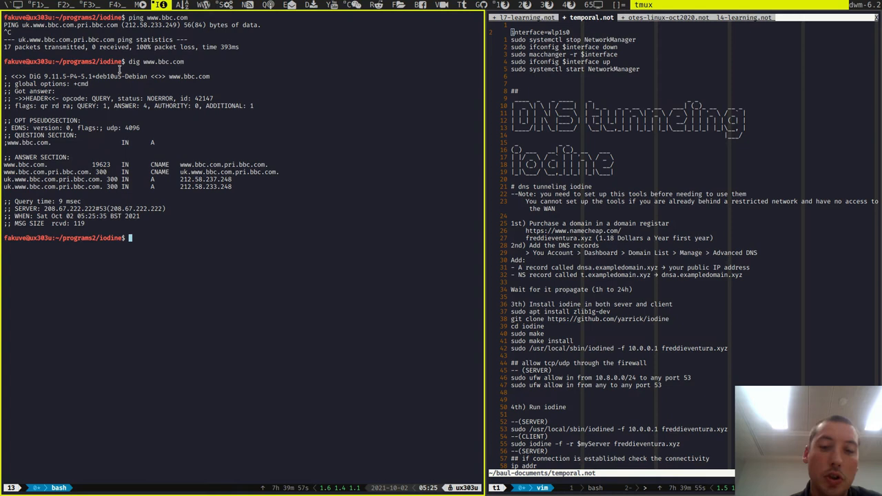
pyautogui.write('cl')
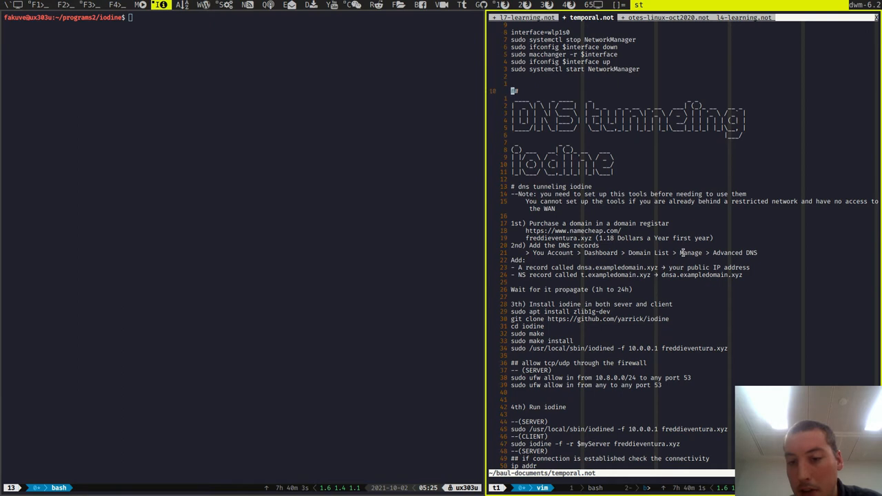
# - After the iodine client connects, run ip addr to confirm dns0 at 10.0.0.2
pyautogui.scroll(-3)
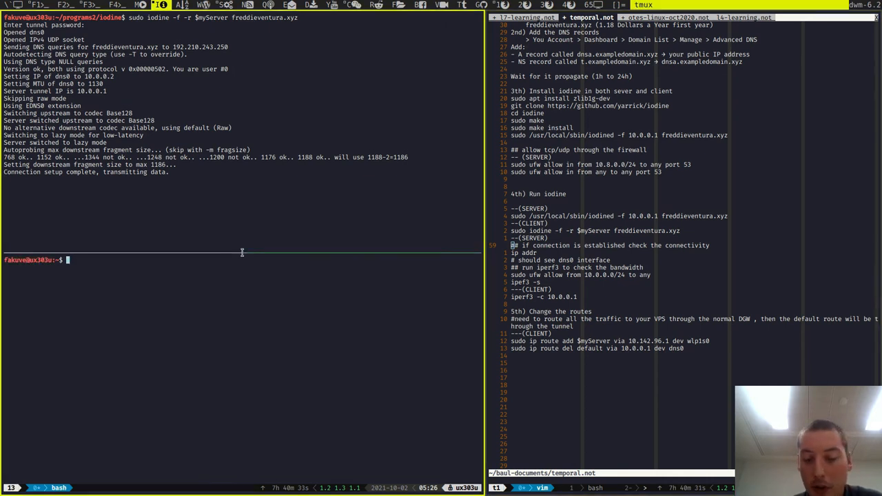
pyautogui.write('ip addr')
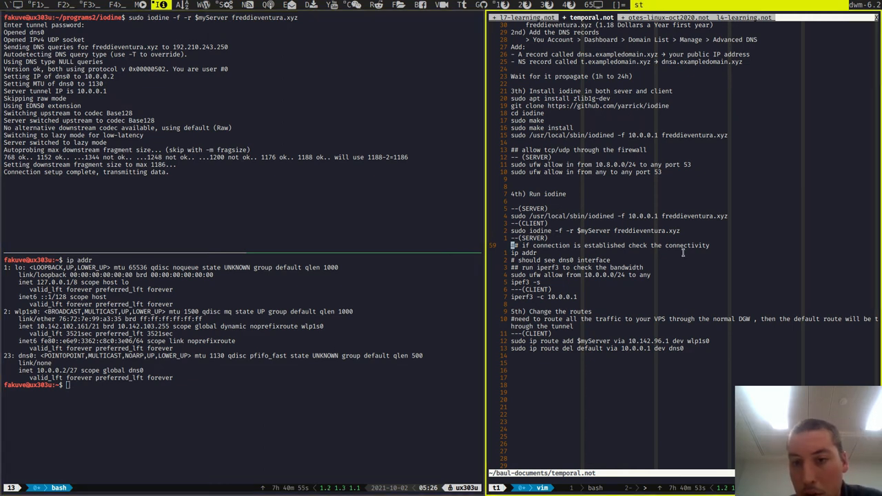
pyautogui.scroll(-3)
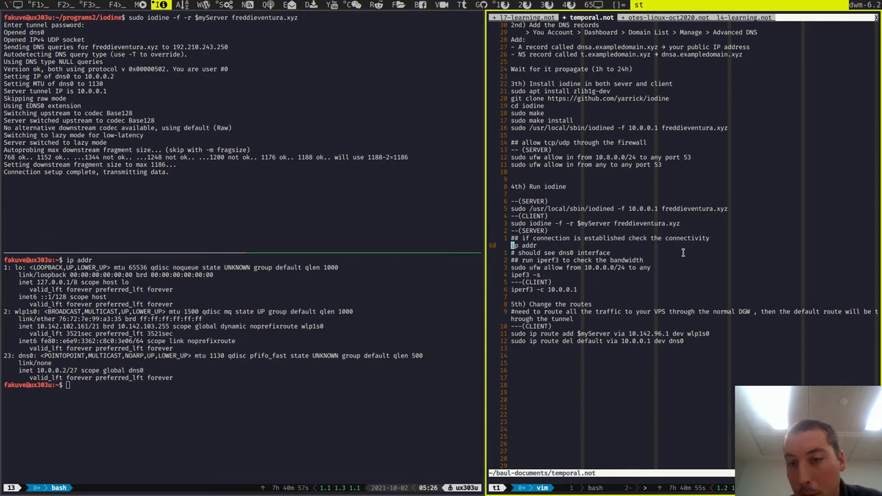
pyautogui.scroll(-3)
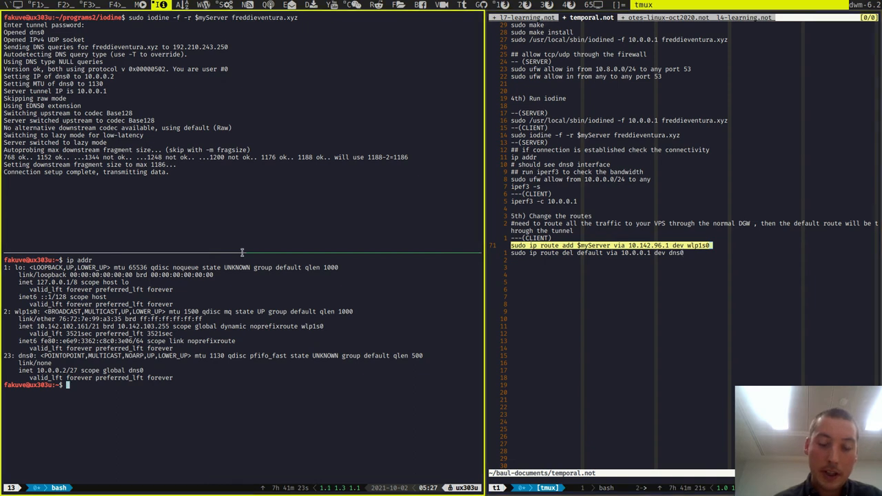
# - Route $myServer via 10.142.96.1 on wlp1s0 and set the default route via 10.0.0.1 on dns0
pyautogui.write('ip route')
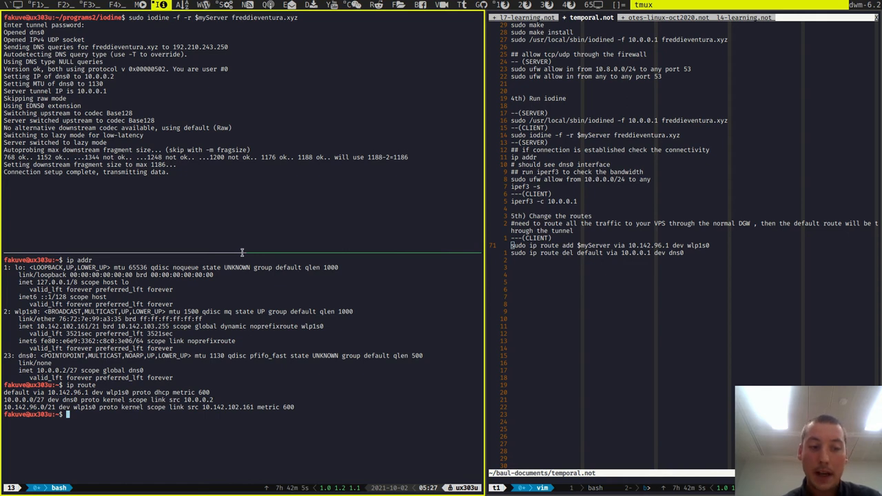
pyautogui.write('sudo ip route add $myServer via 10.142.96.1 dev wlp1s0')
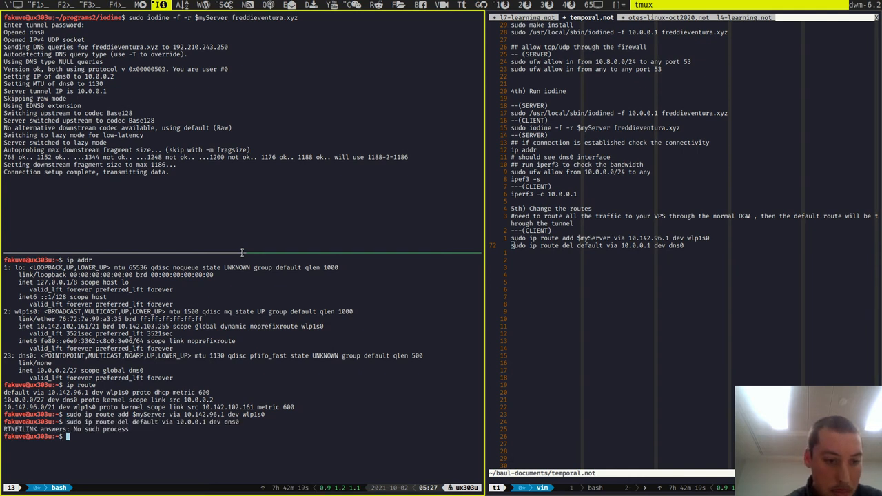
pyautogui.write('sudo ip route del default via 10.0.0.1 dev dns0')
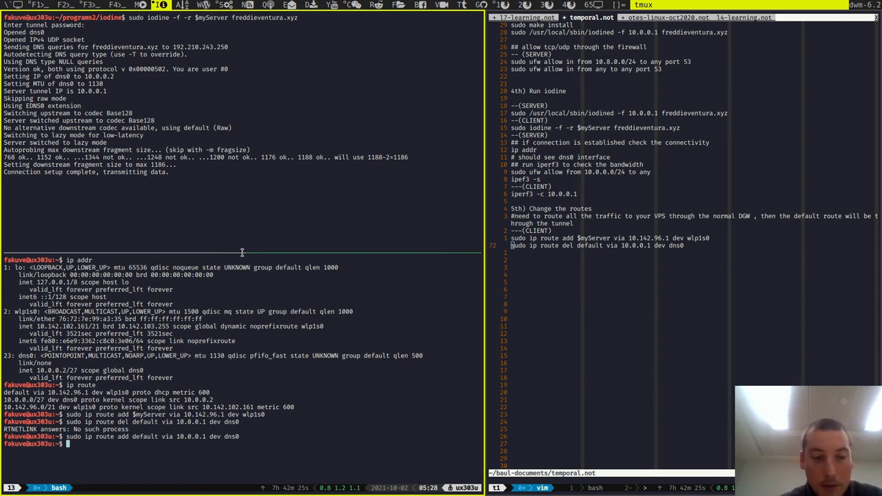
pyautogui.write('ip route')
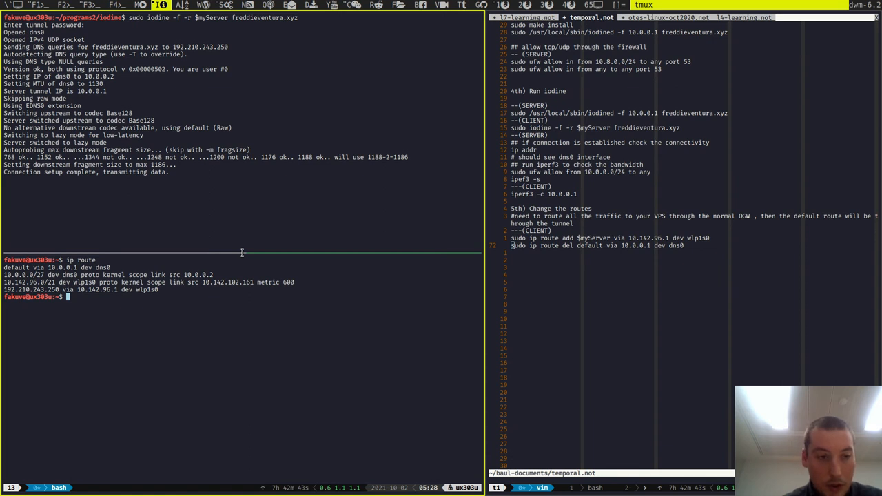
pyautogui.write('p')
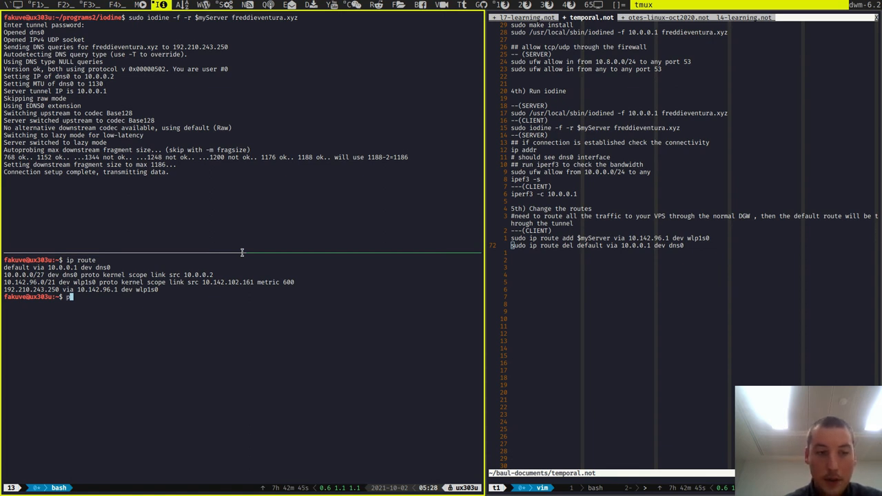
pyautogui.write('ping www.bbc.com')
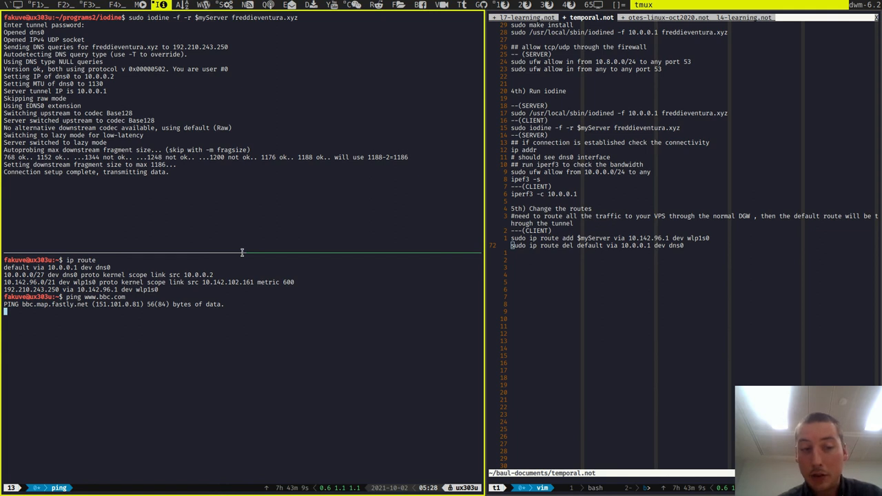
pyautogui.press('ctrl+c')
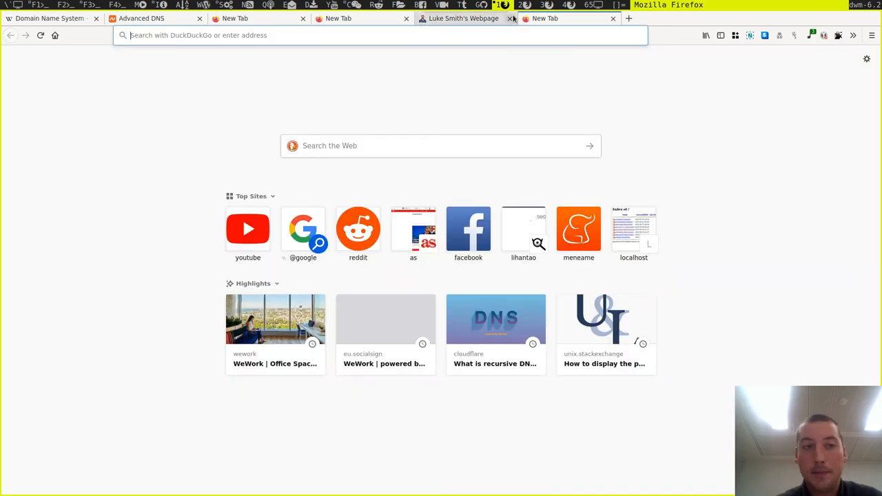
pyautogui.write('www.bbc.')
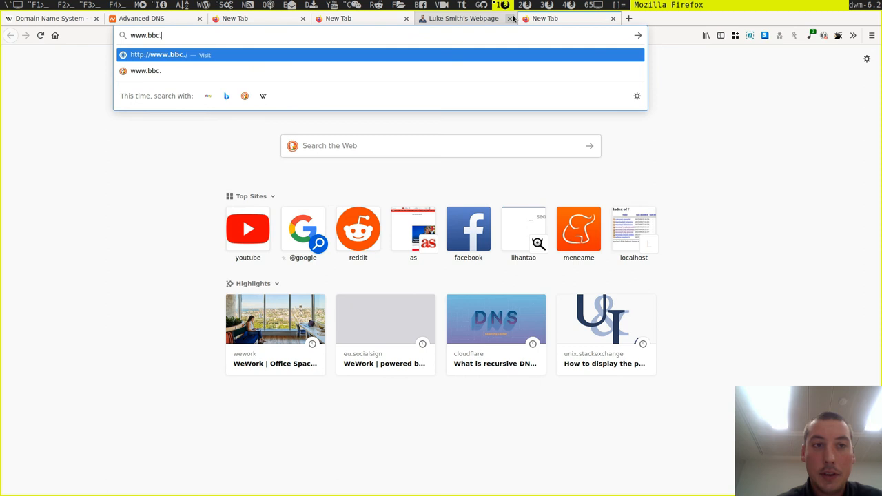